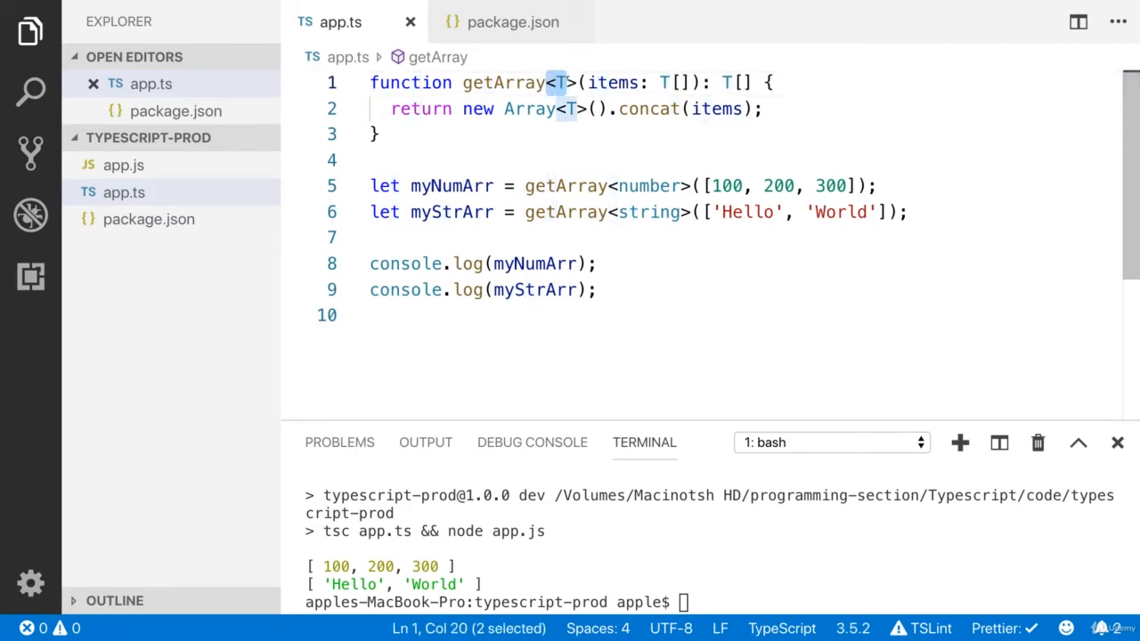
mouse_move(561, 82)
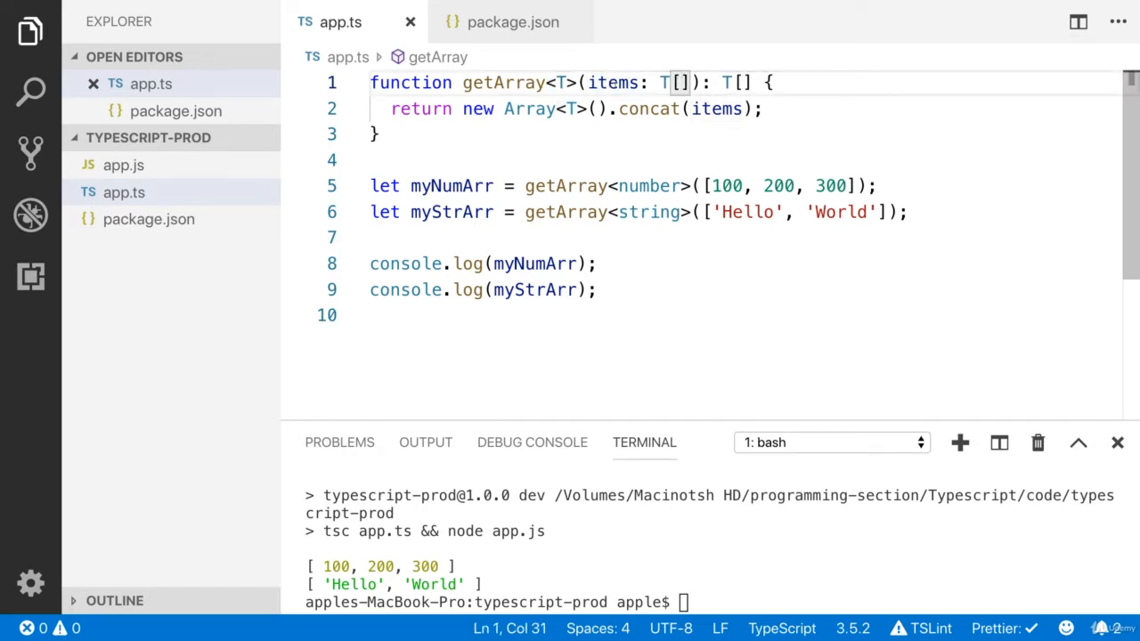
Step: Inspect the T[] items type, the concat call, and getArray's uses on lines 5–6
left_click_drag(586, 82, 693, 82)
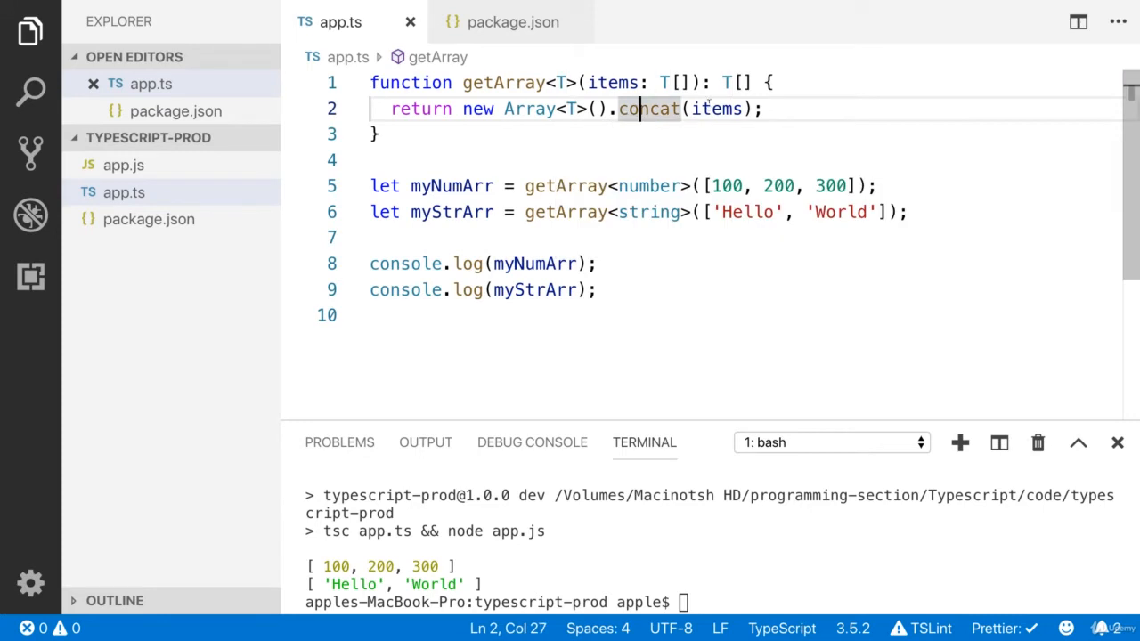
double_click(717, 108)
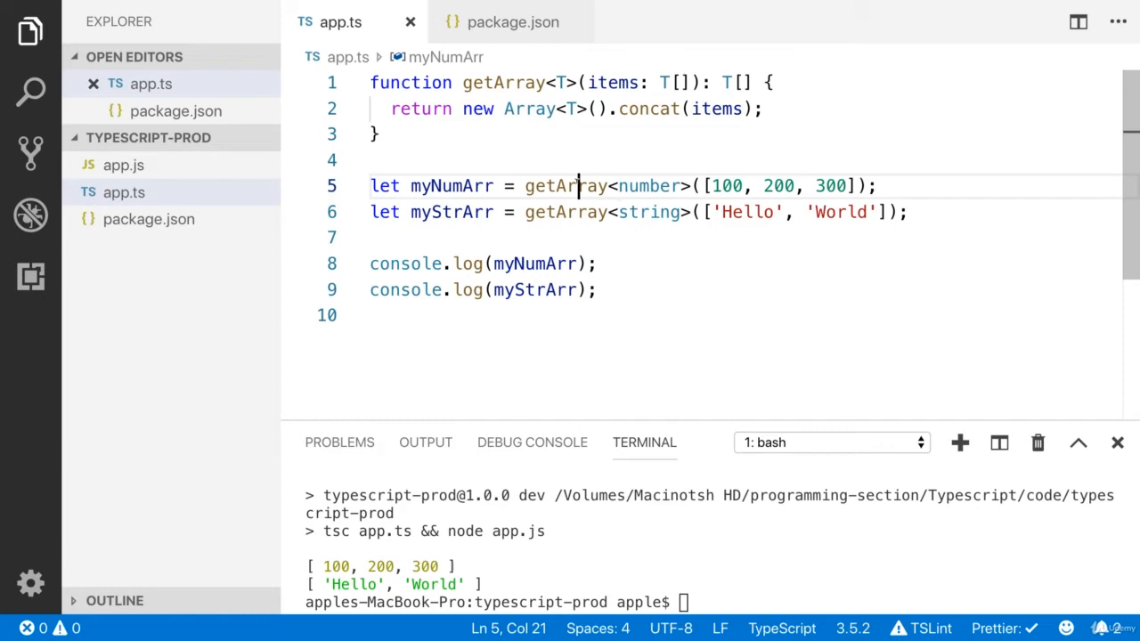
left_click(577, 185)
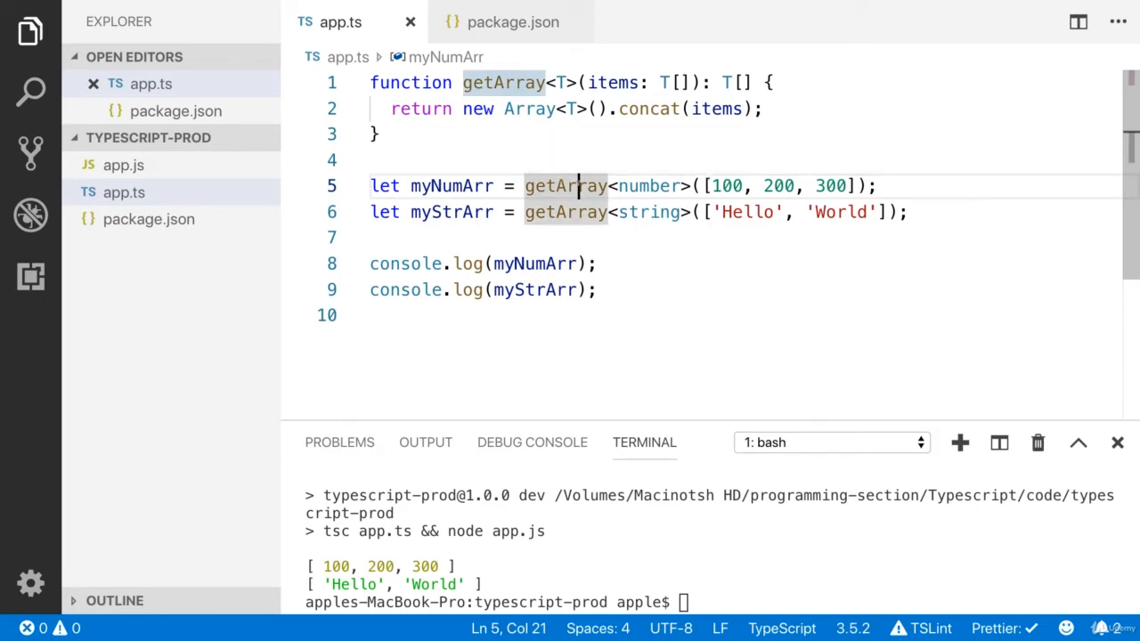
double_click(648, 185)
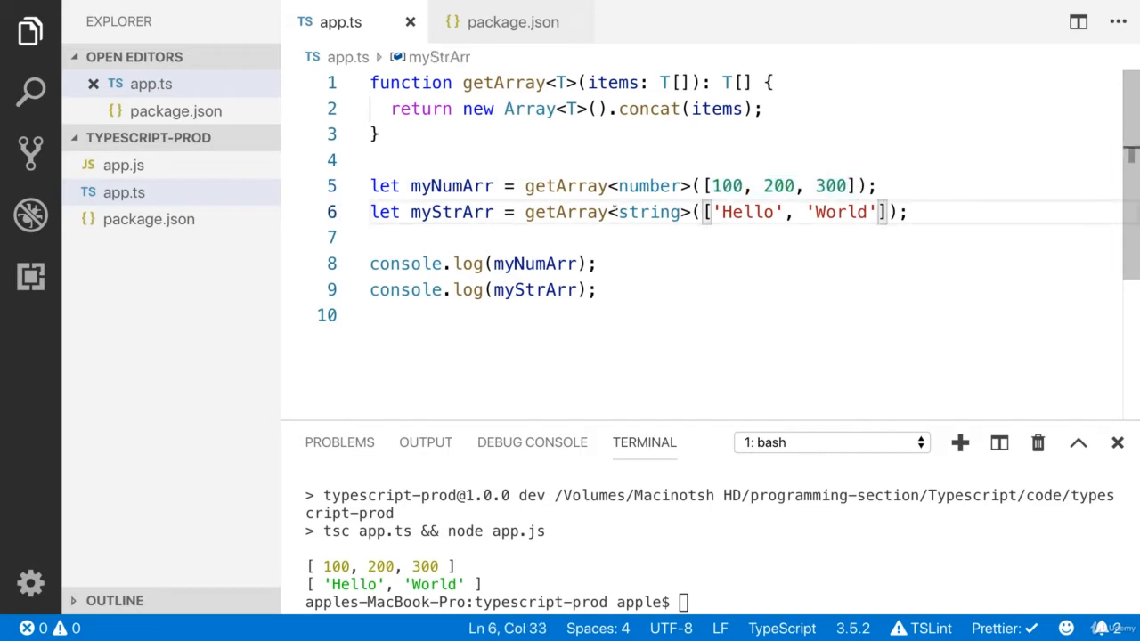
double_click(648, 212)
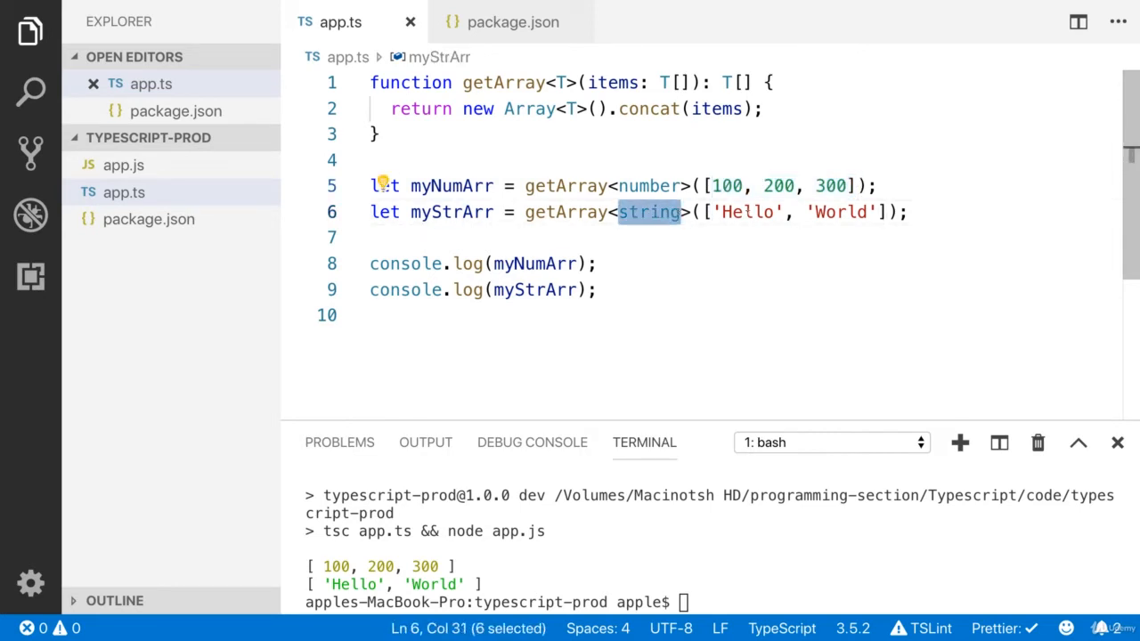
Step: Comment out the getArray<number> and getArray<string> calls, keeping a duplicate copy below
left_click(563, 264)
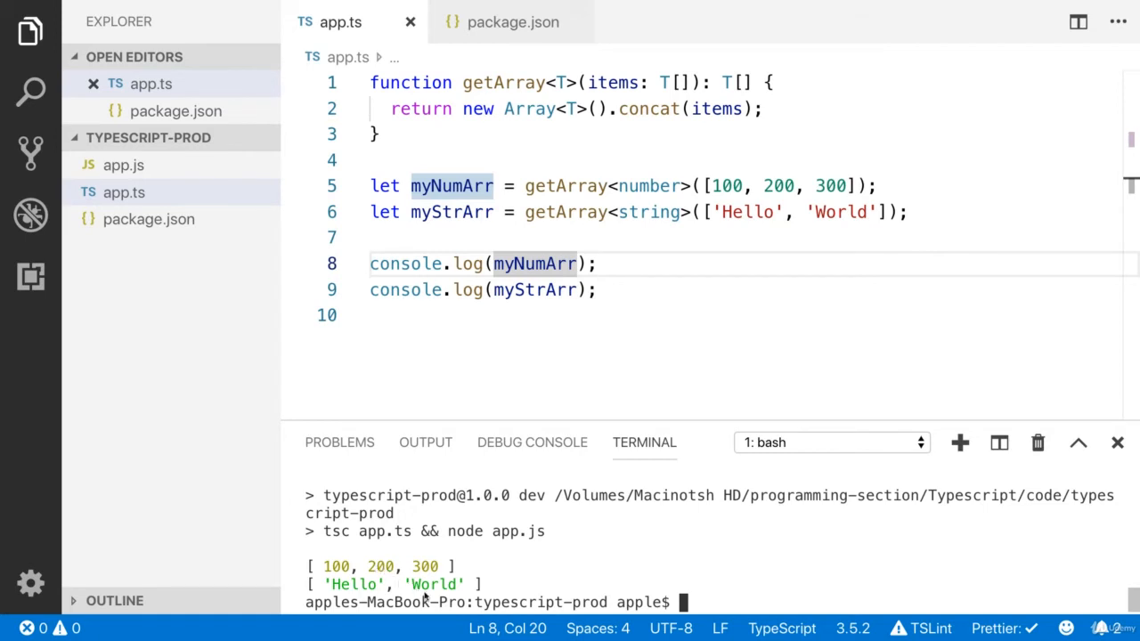
left_click(374, 238)
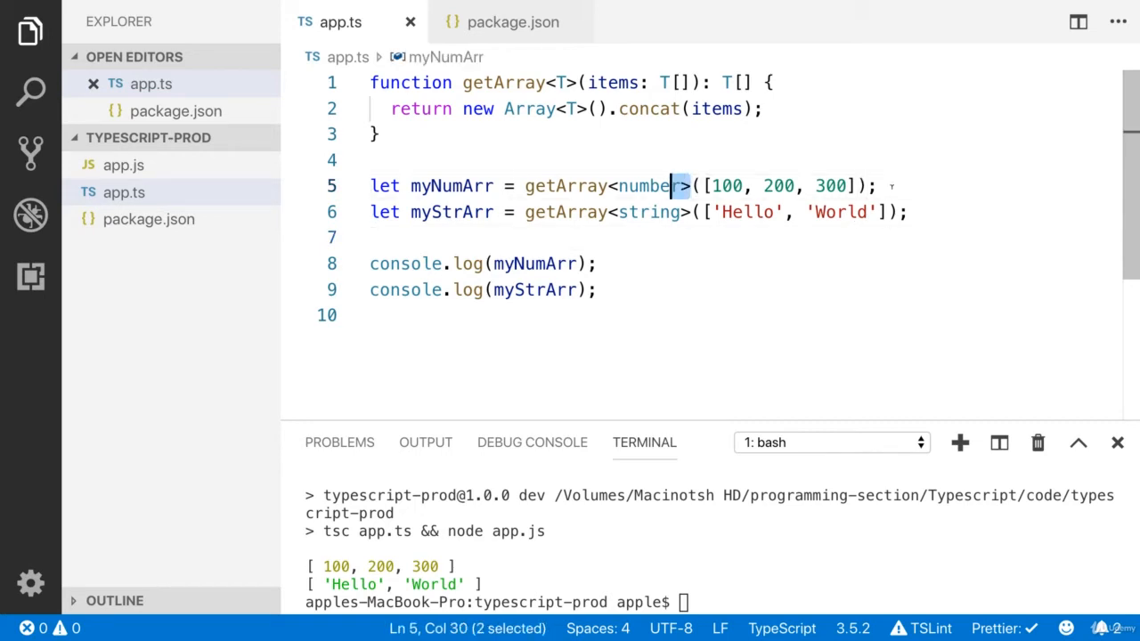
key("cmd+/")
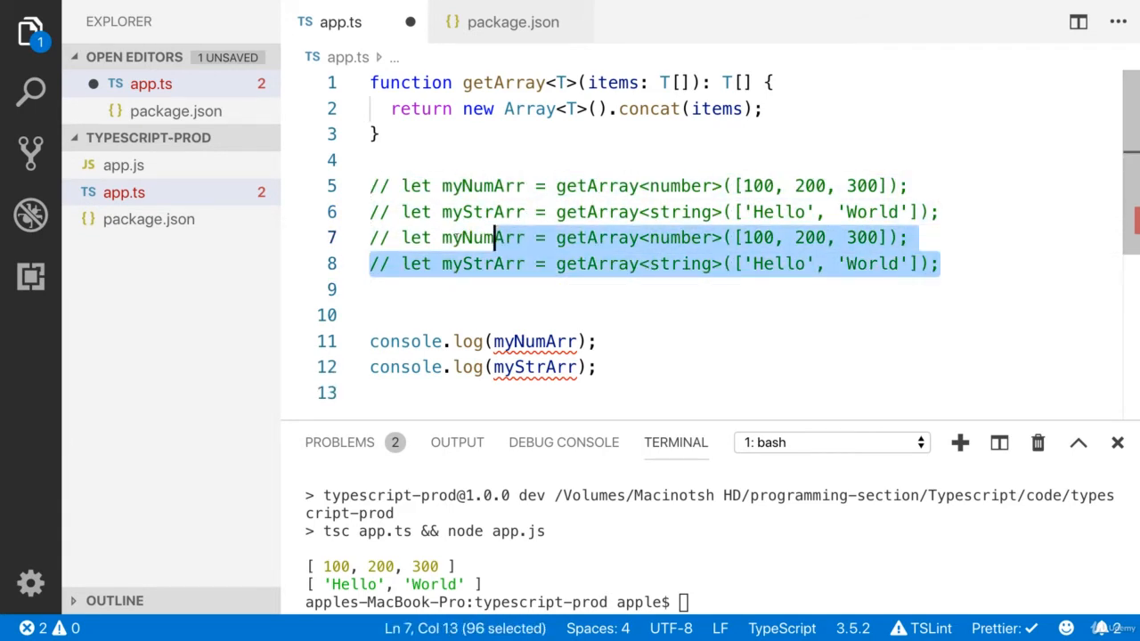
Step: Uncomment lines 7–8, remove the <number> and <string> type arguments, and save app.ts
key("cmd+/")
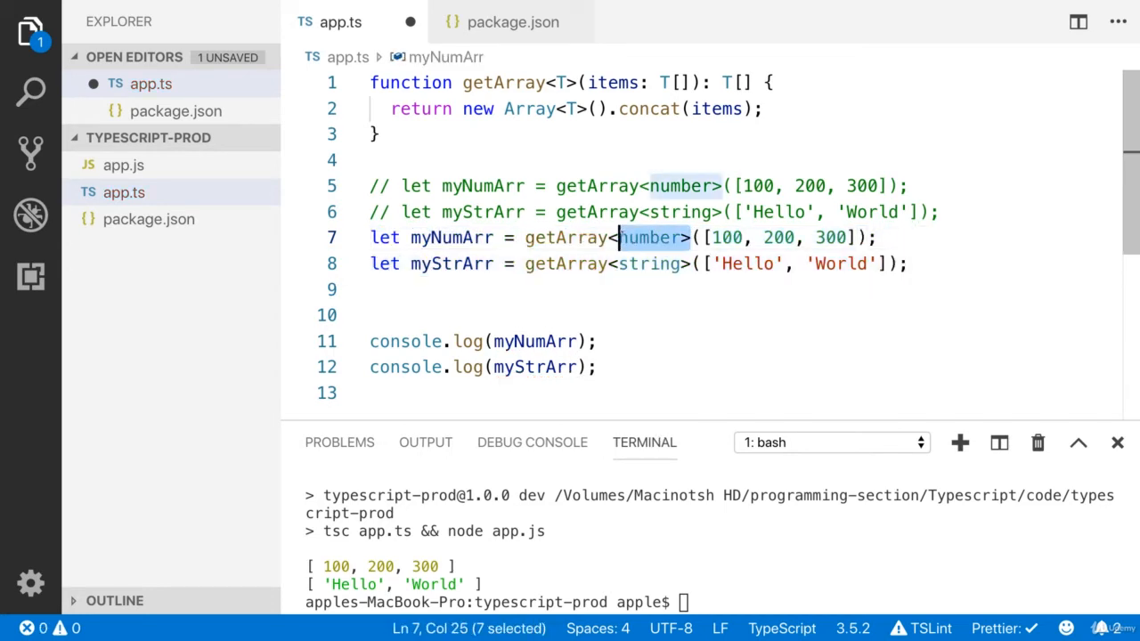
key("Backspace")
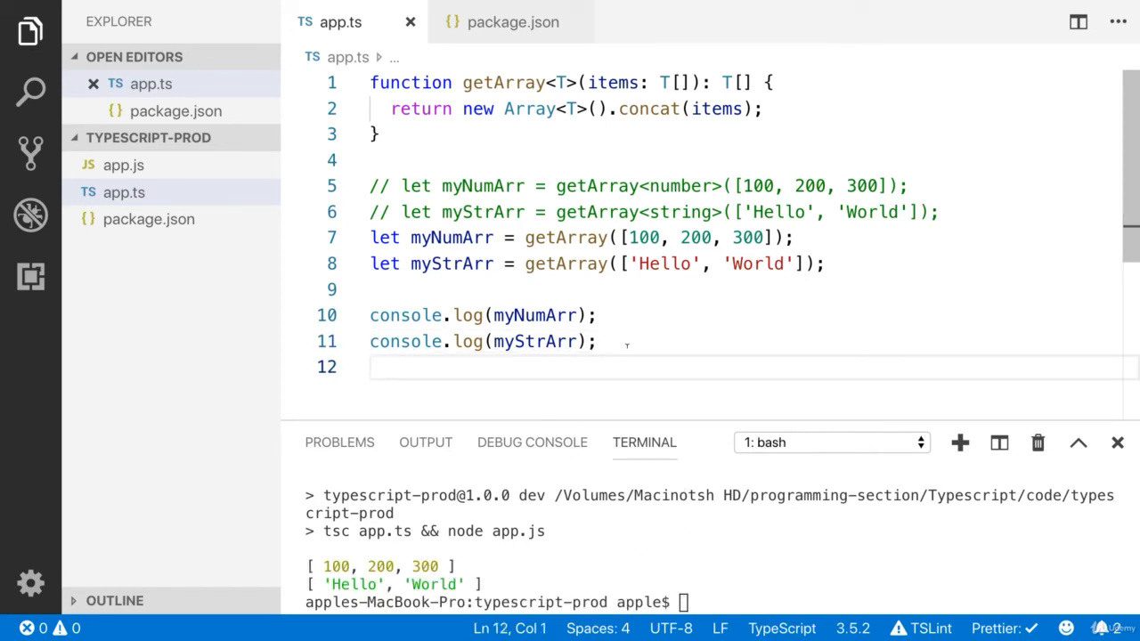
Step: Add myNumArr.push('Helowr'); on line 12, save, and run npm run dev
type("myNumArr.")
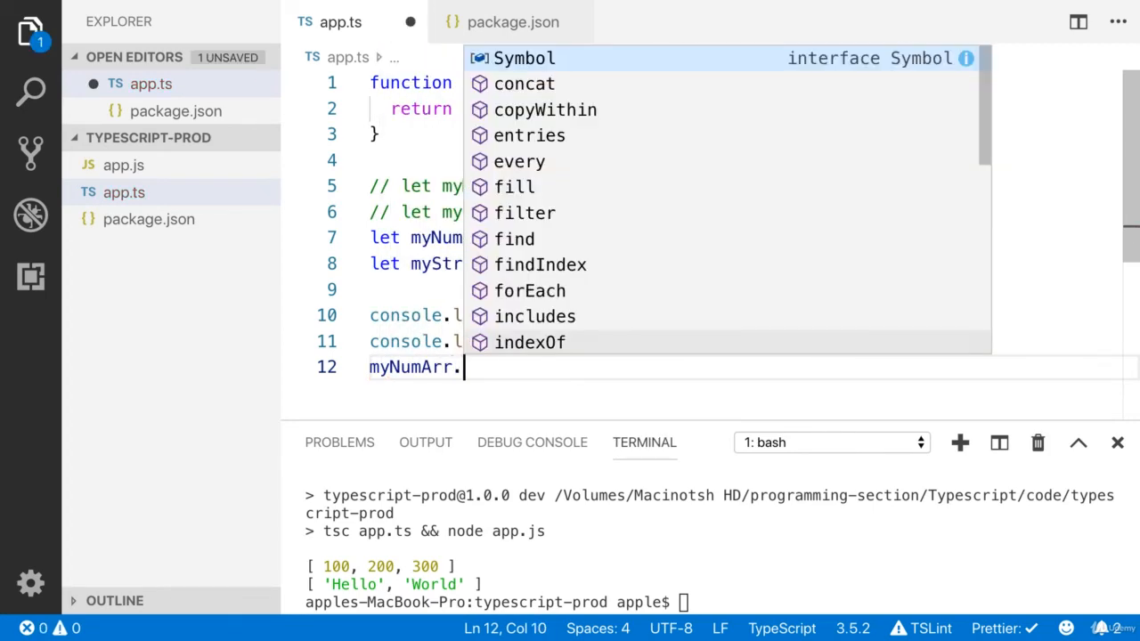
type("push('Hel'")
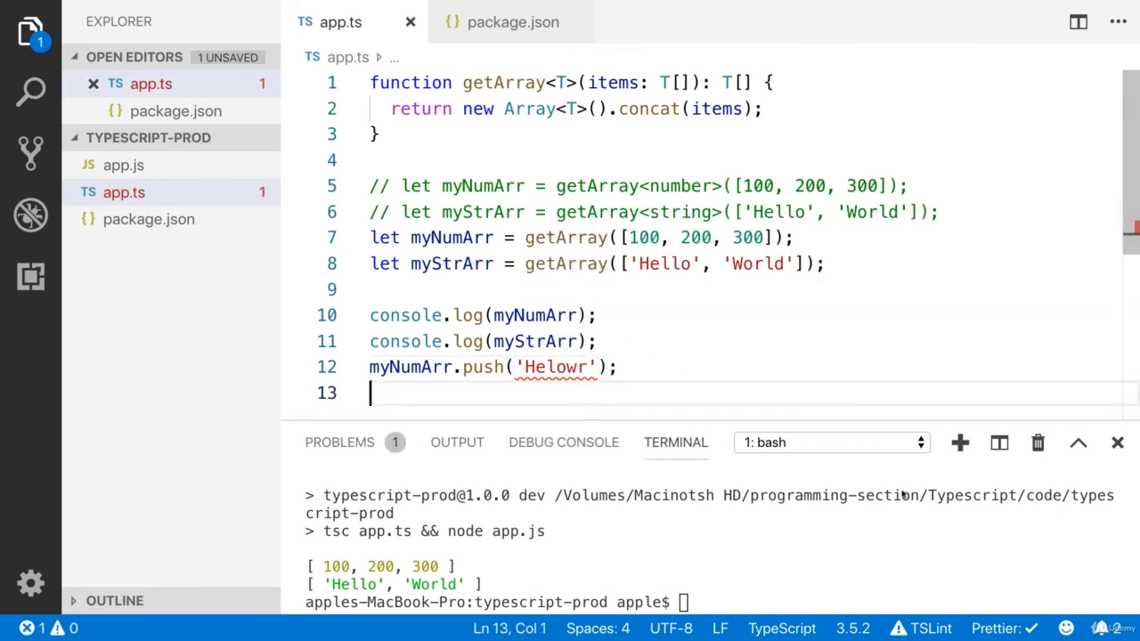
mouse_move(556, 367)
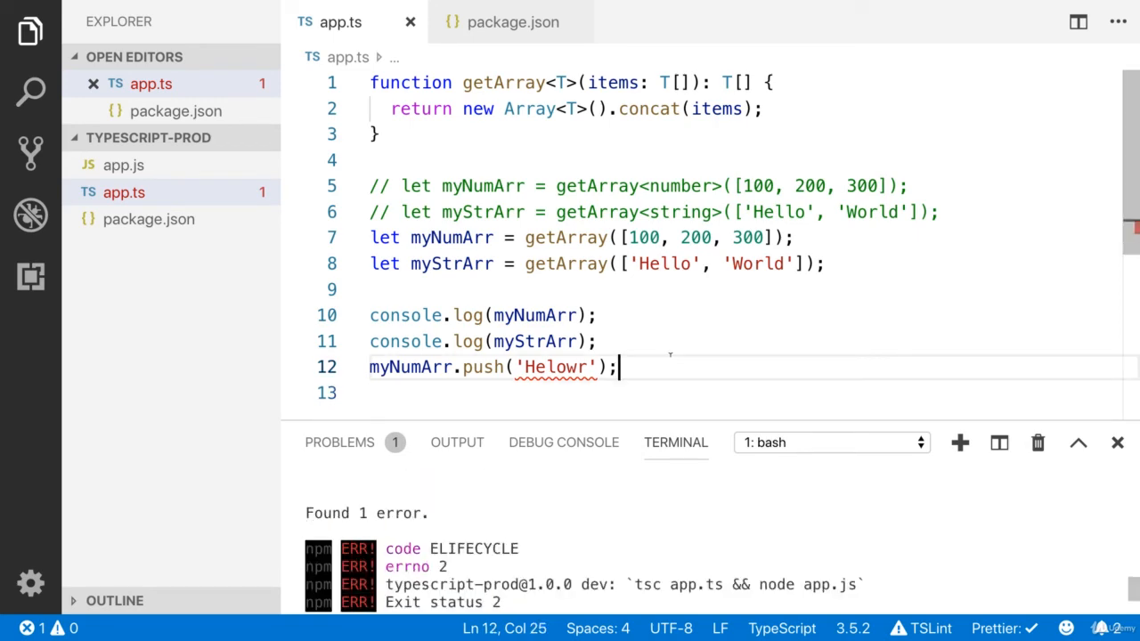
Step: Add myStrArr.push(1); on line 13 with IntelliSense completing push, and save
type("myStrArr.p")
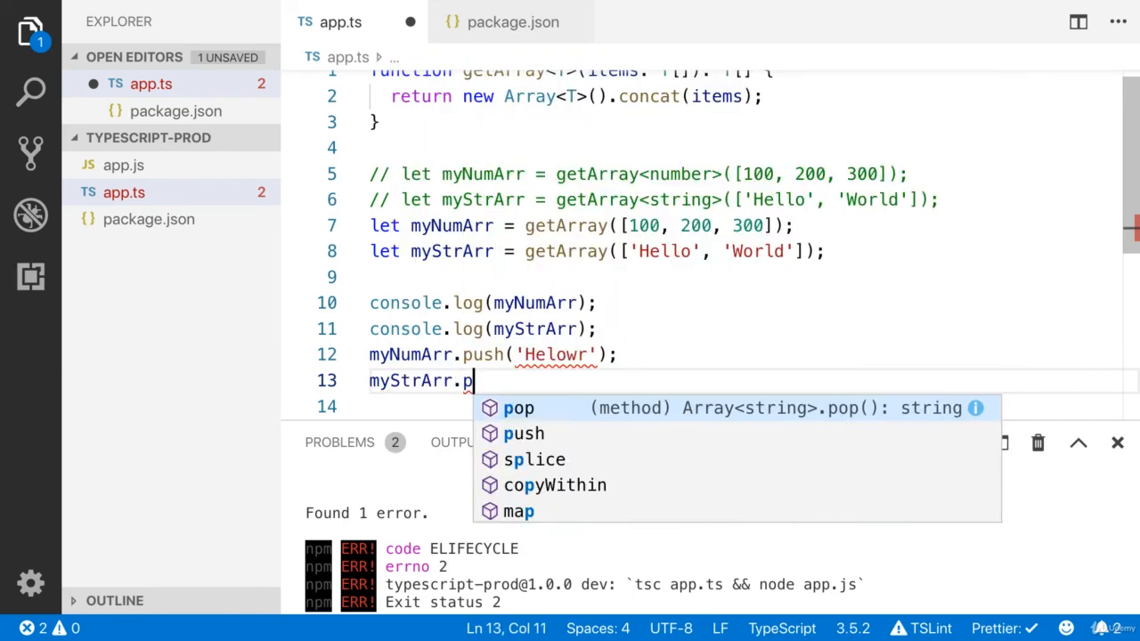
type("ush(1);")
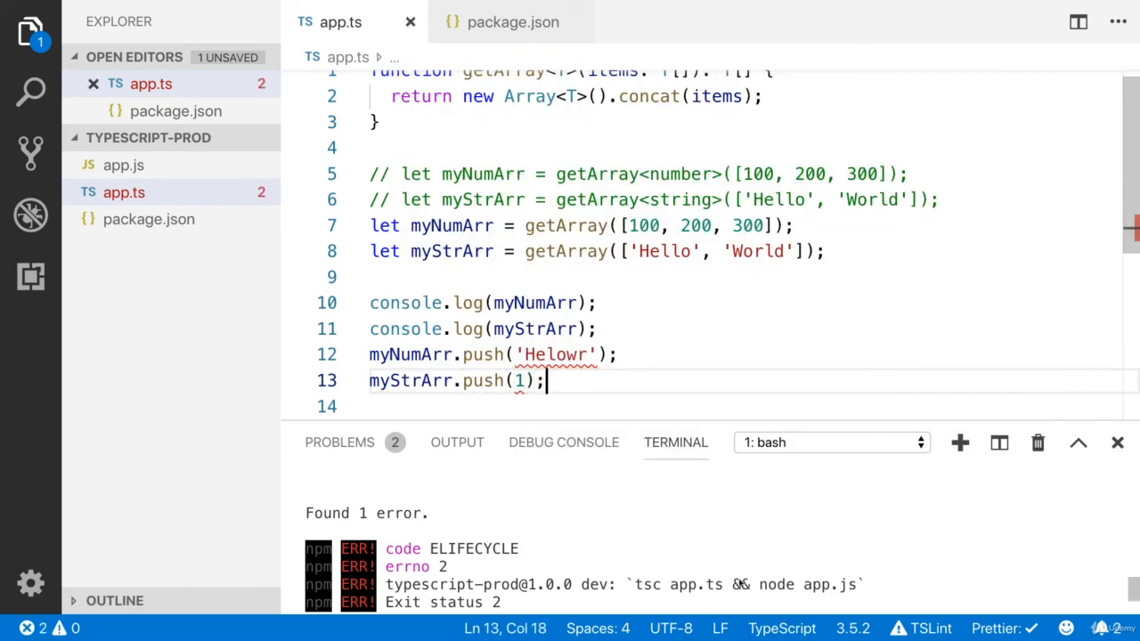